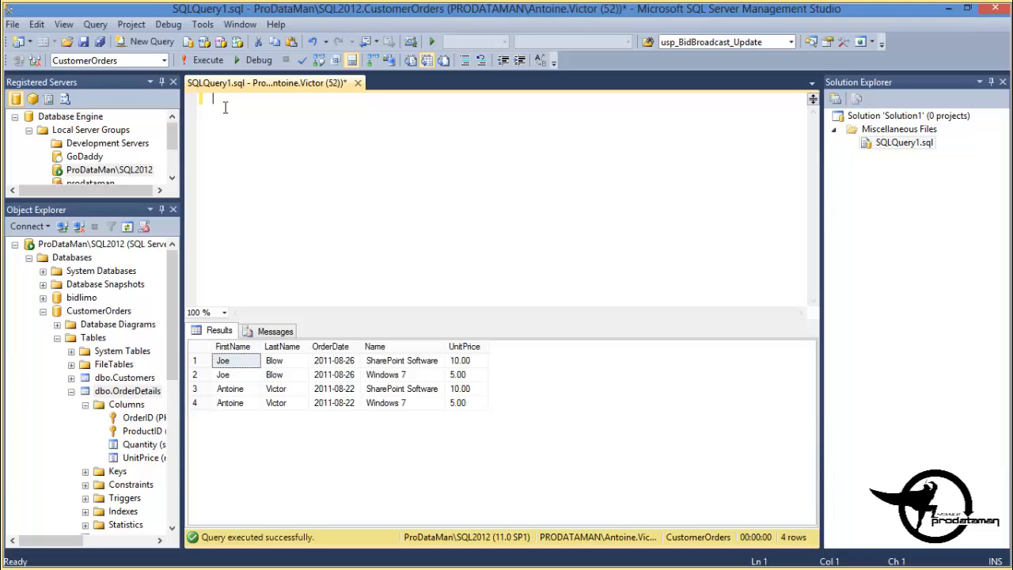
text(Create)
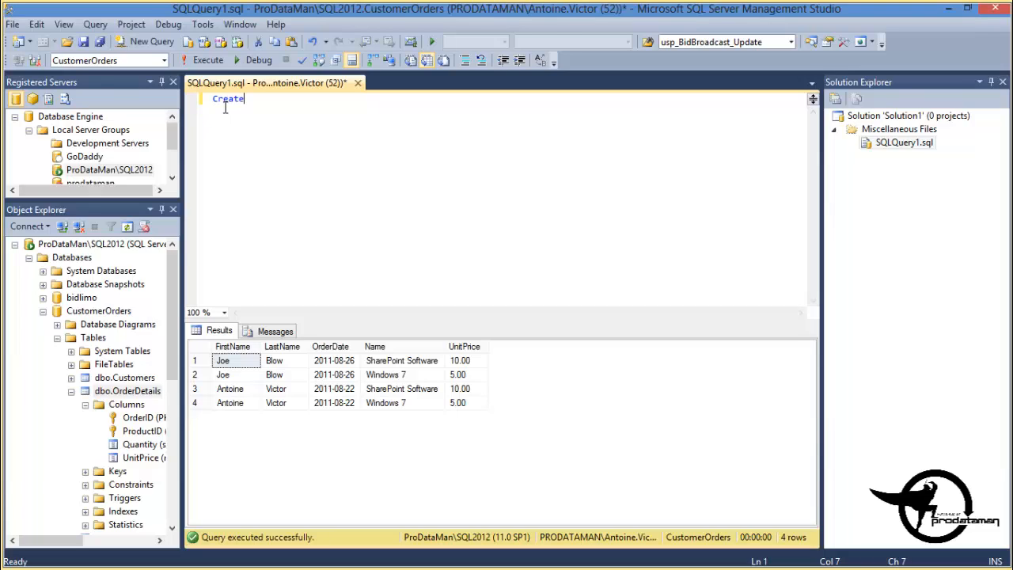
text(Fu)
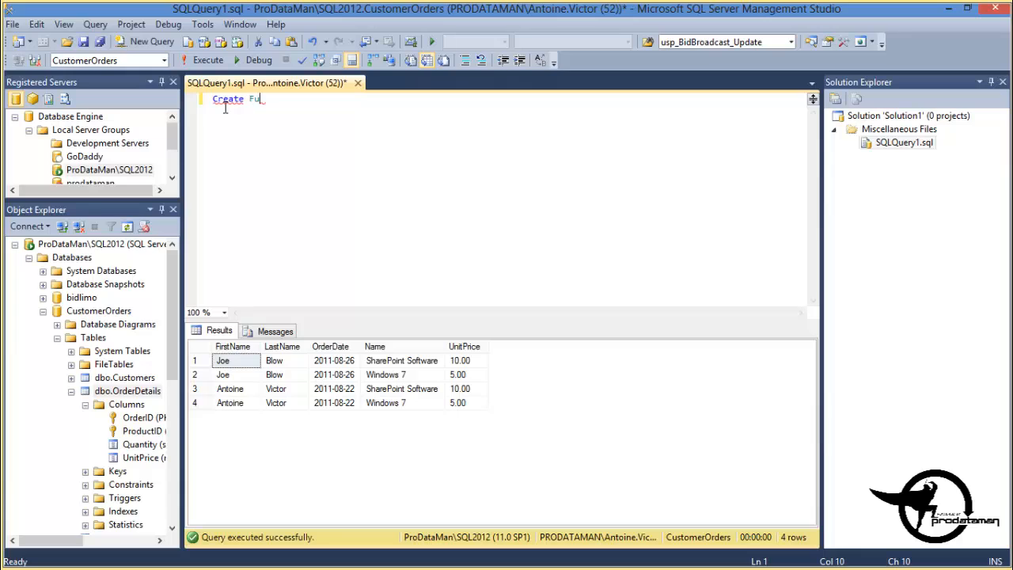
text(nction)
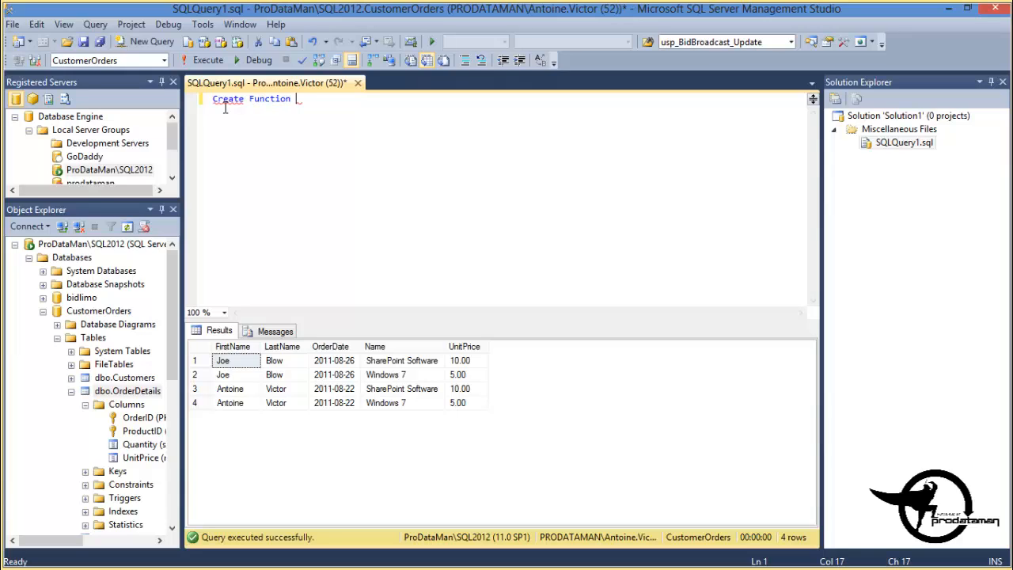
text(dbo)
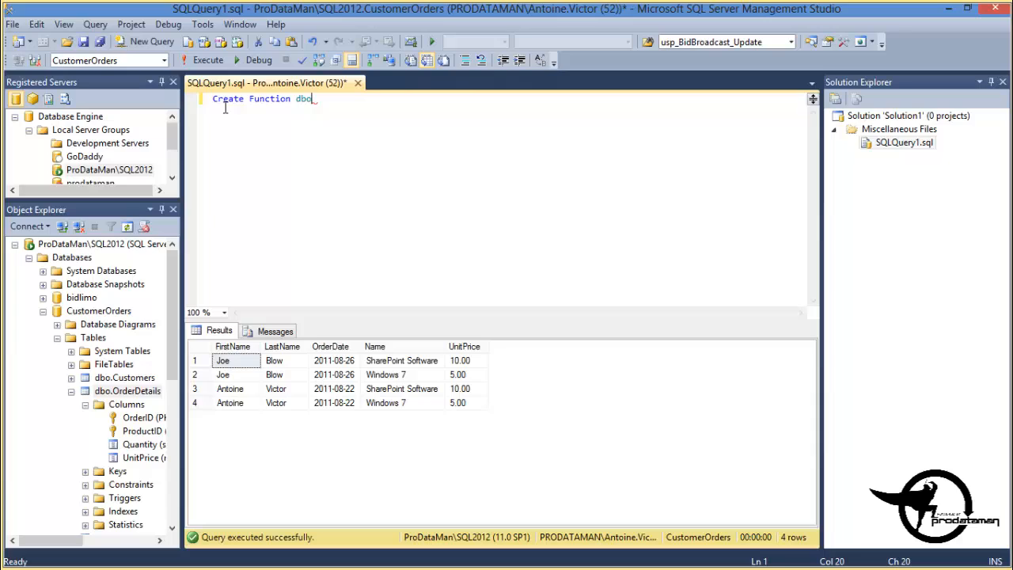
text(ufn)
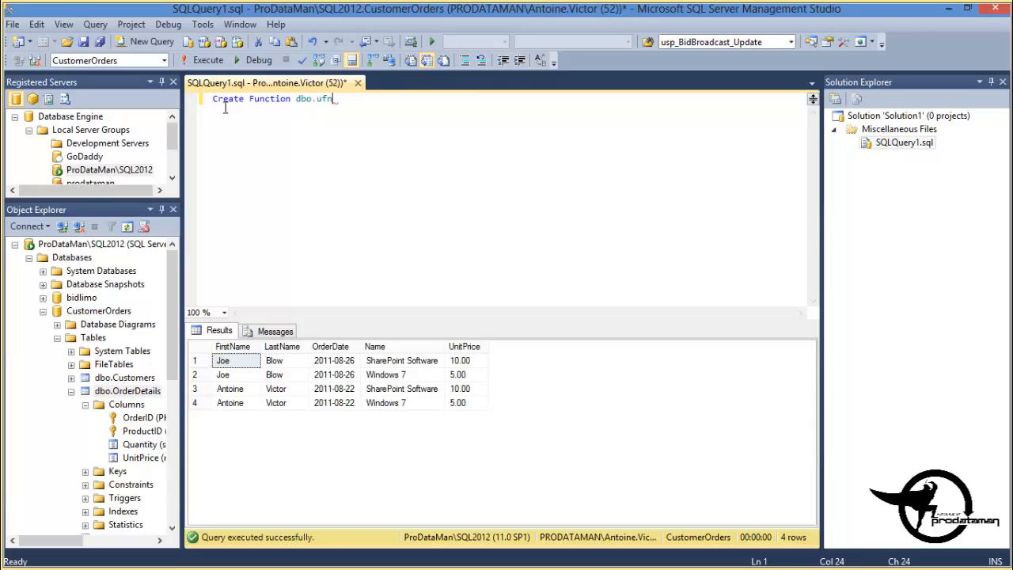
text(Customer)
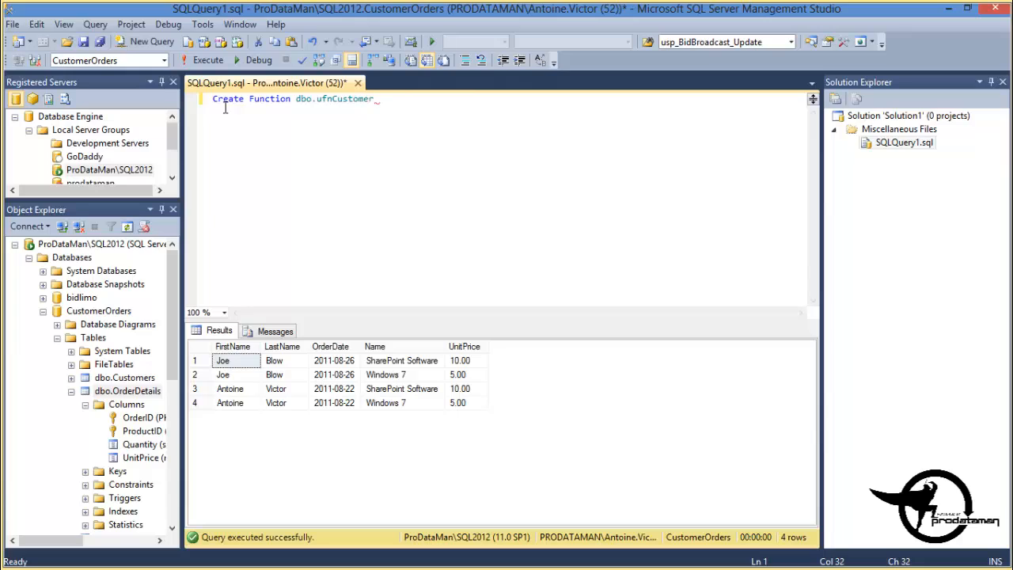
text(G)
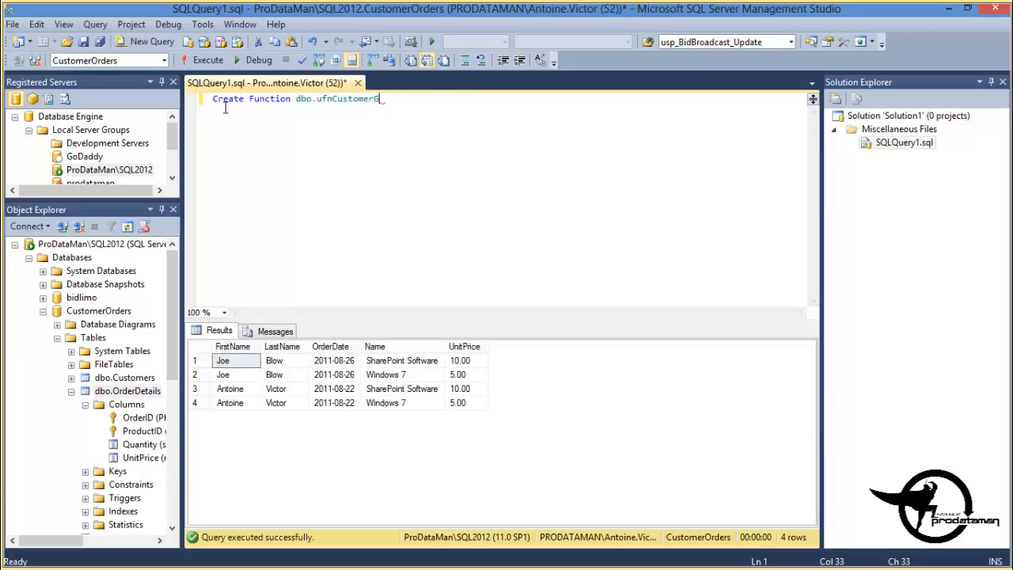
text(etAddress)
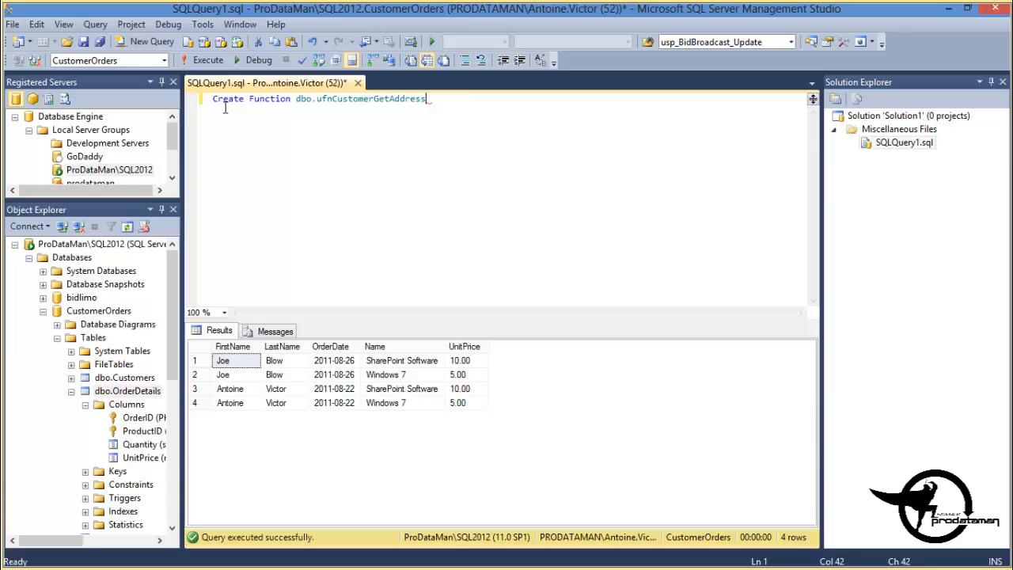
text(()
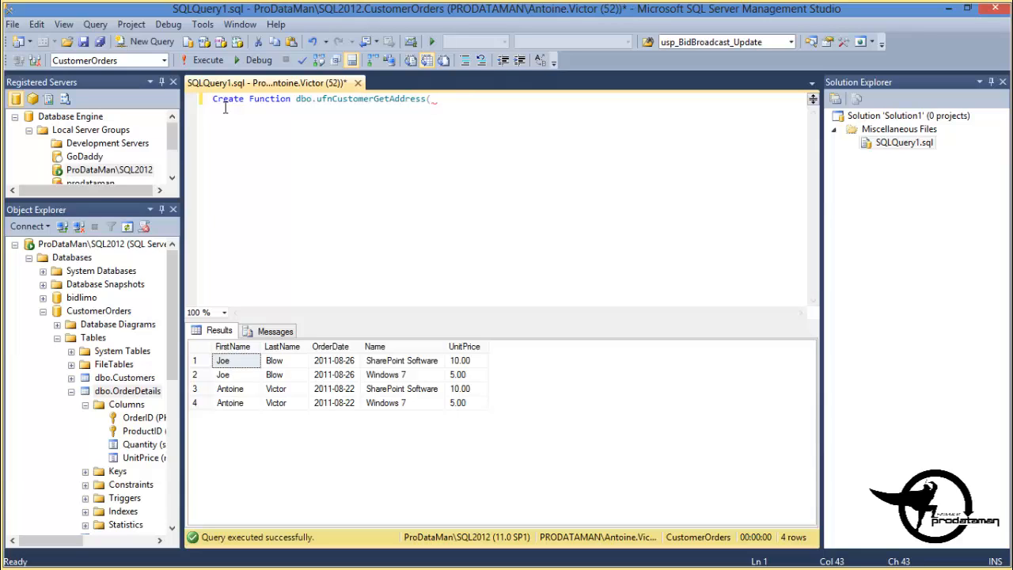
text(@ID)
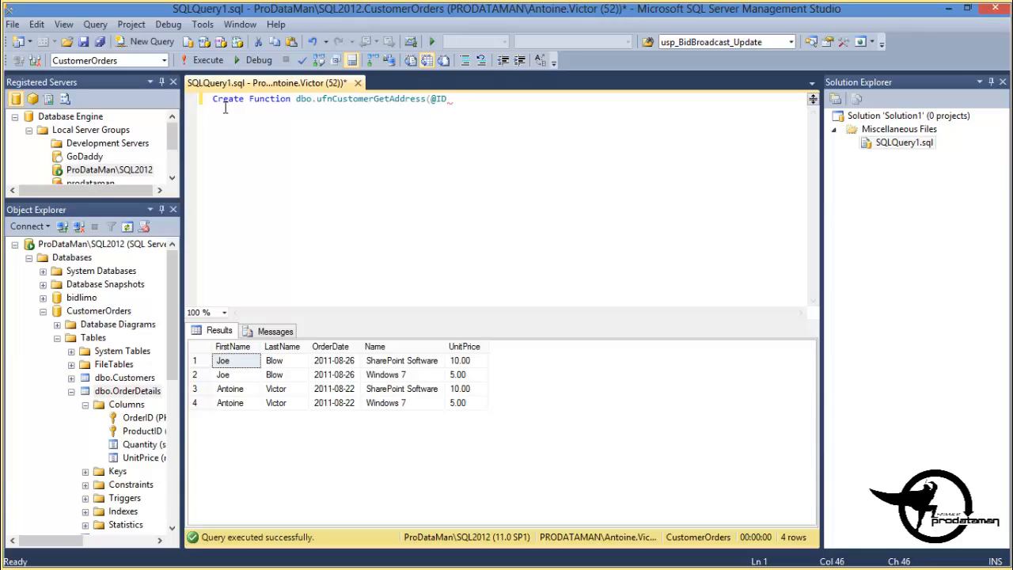
text(int)
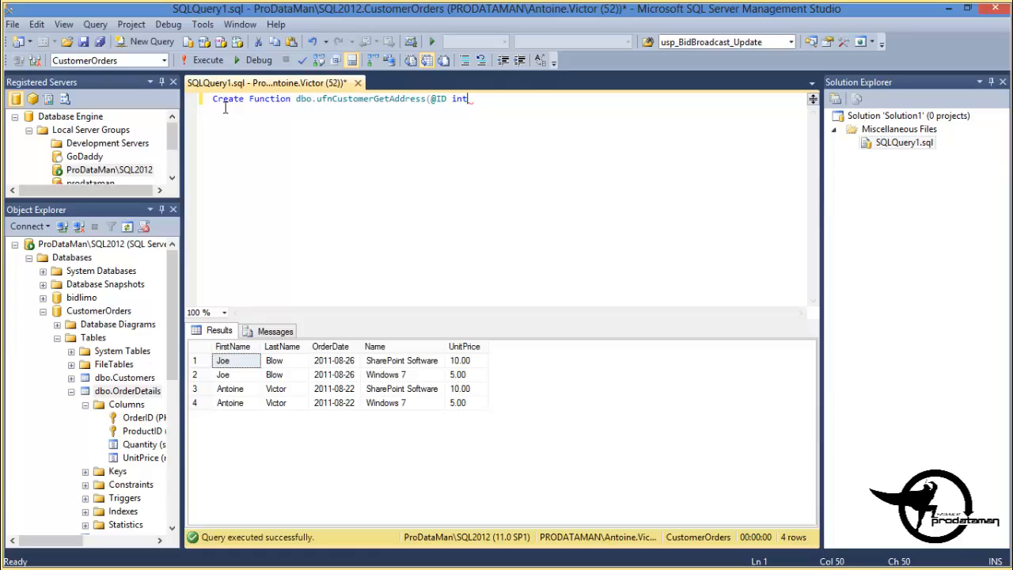
key(enter)
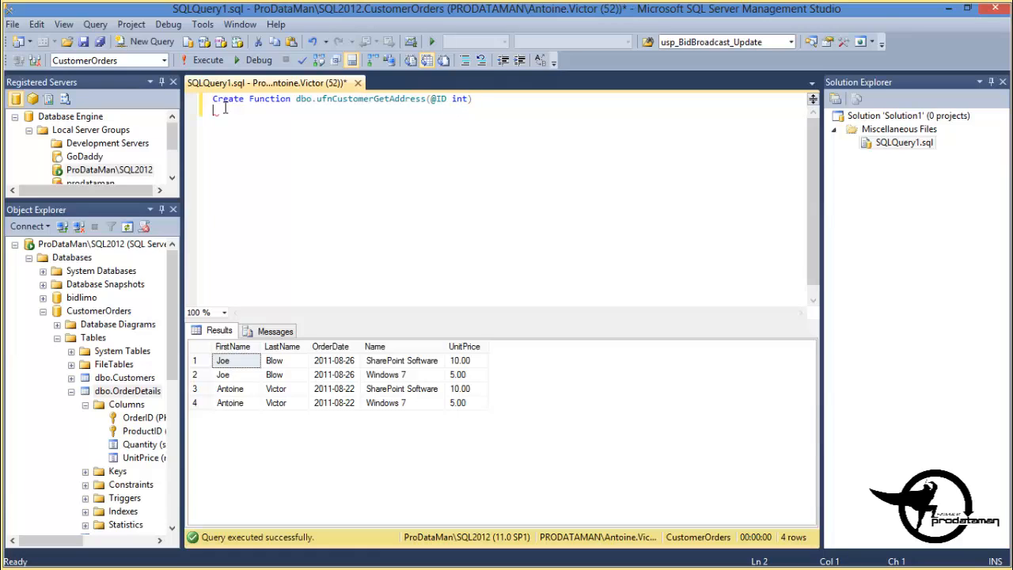
Step: Begin the return type line as varchar(100)
text(return)
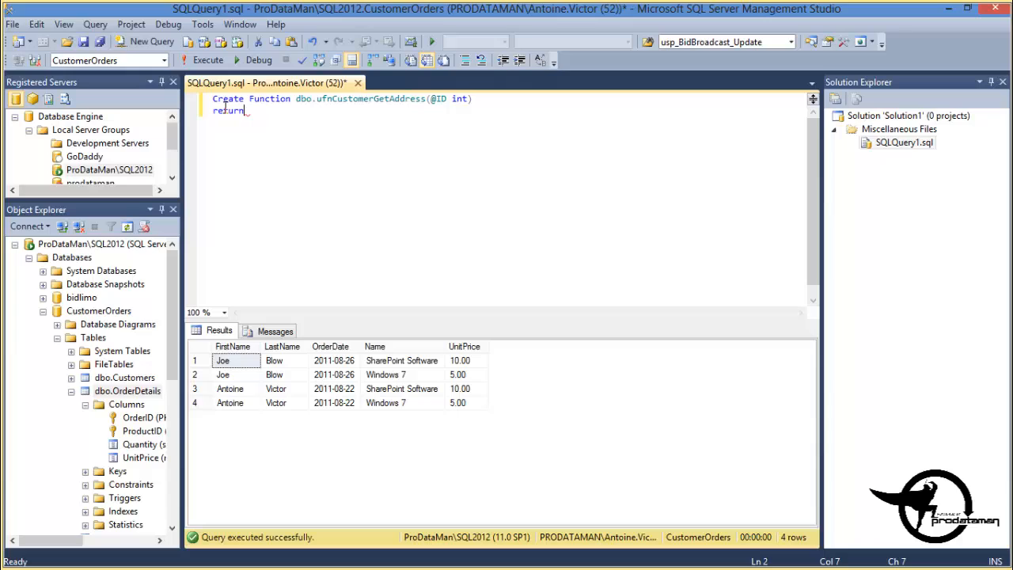
text(varchar)
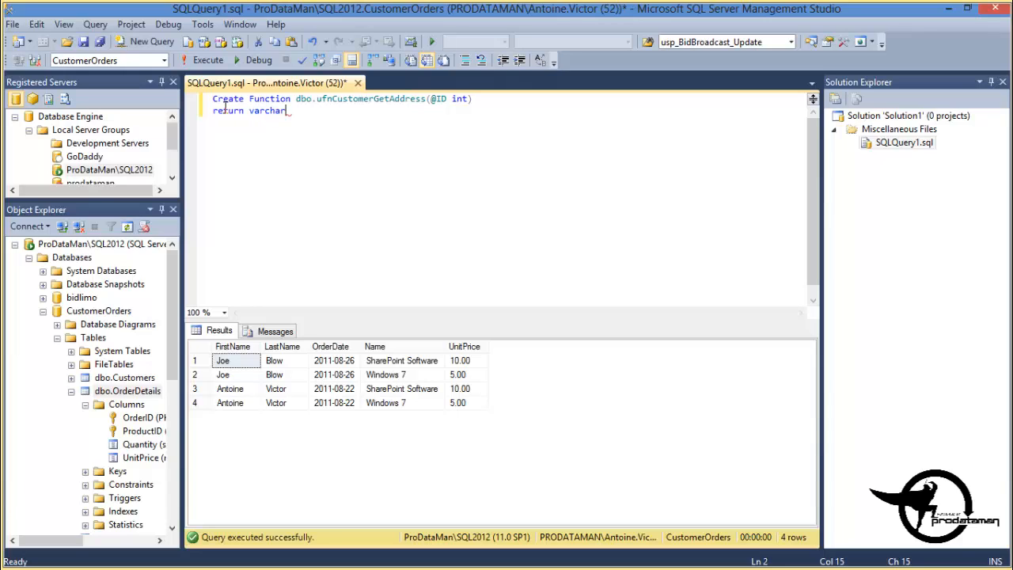
text(()
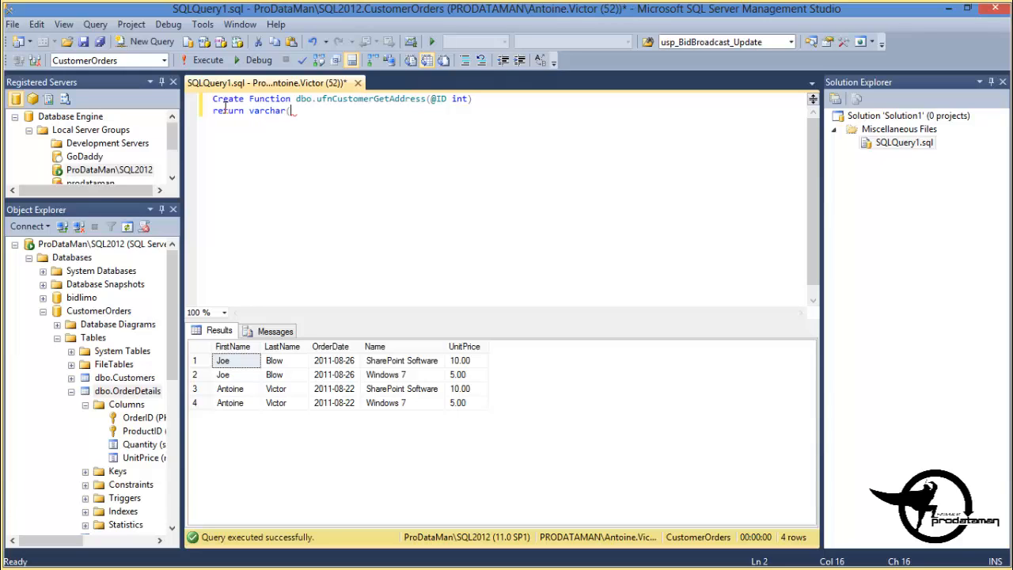
text(100)
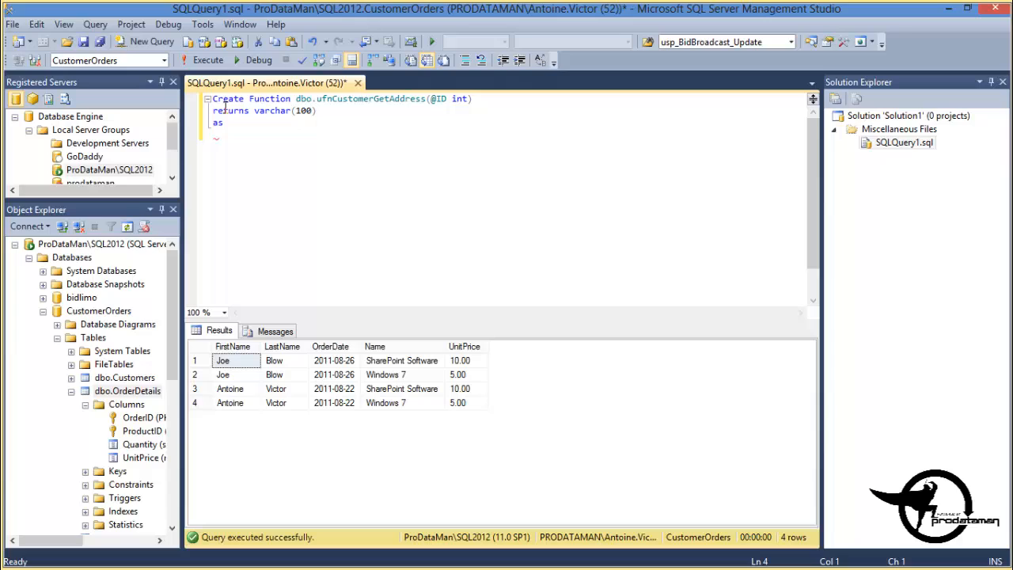
Step: Add the as and begin lines to open the function body
text(begin)
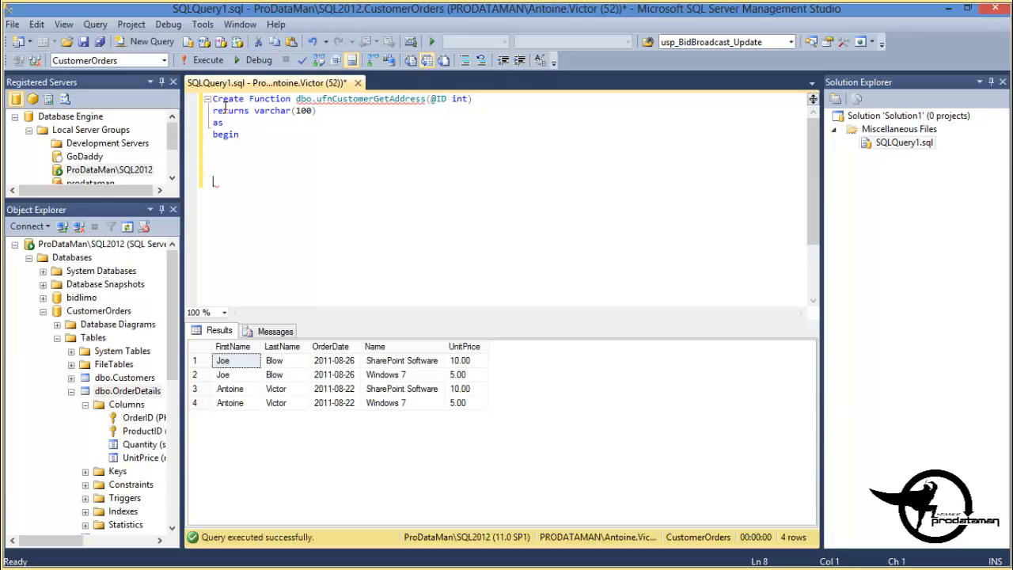
text(end)
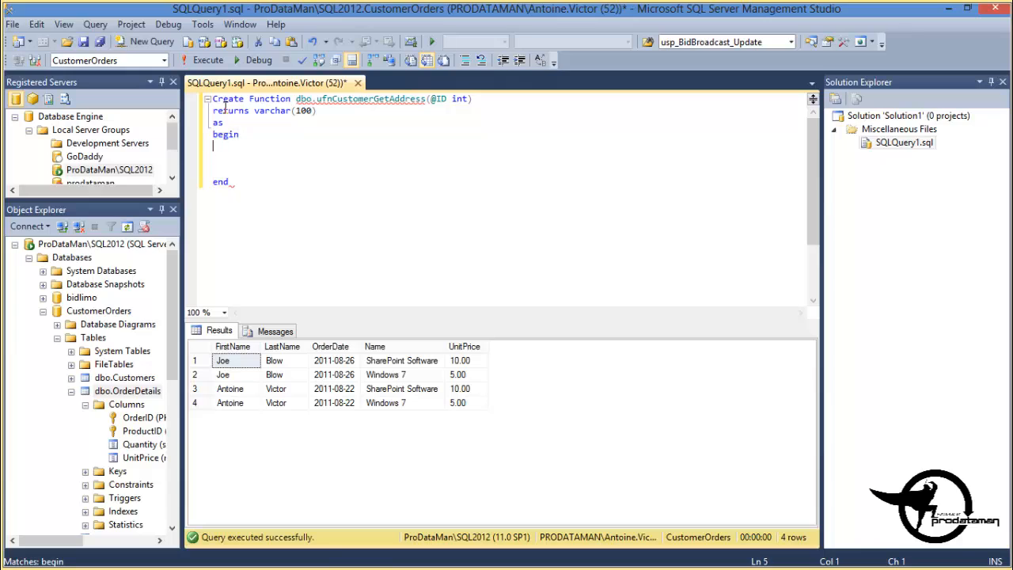
text(decla)
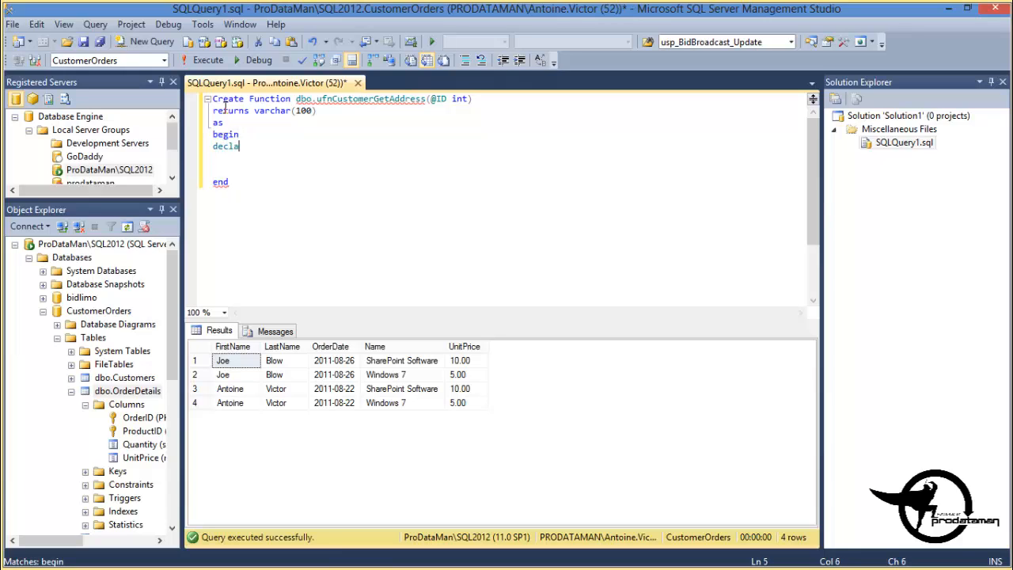
text(re)
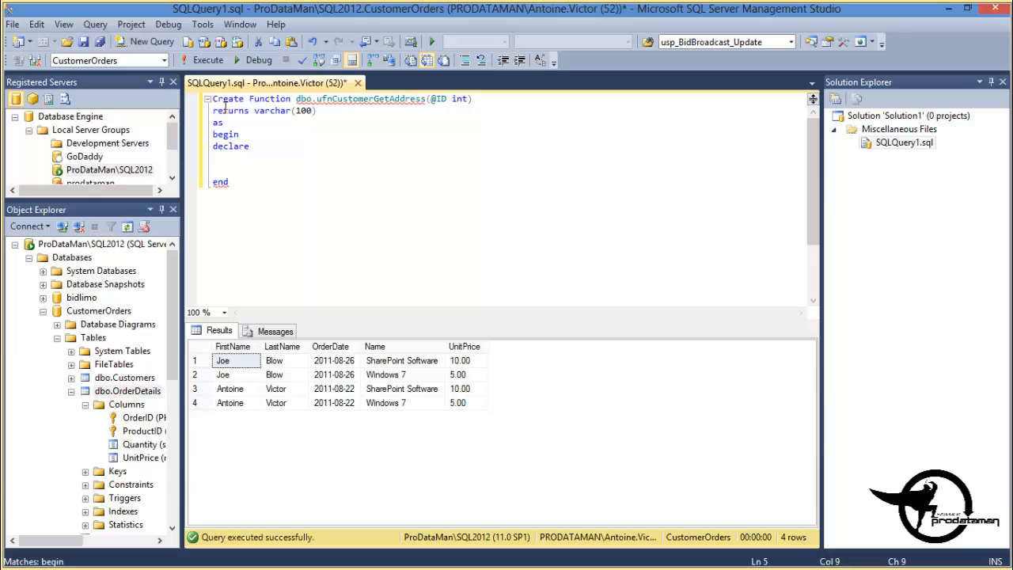
text(@)
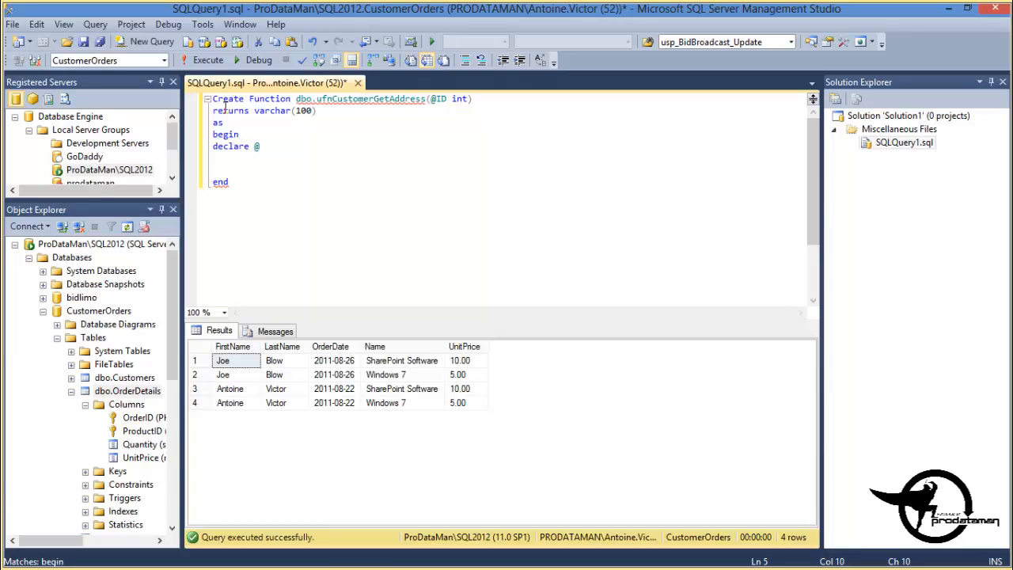
text(address)
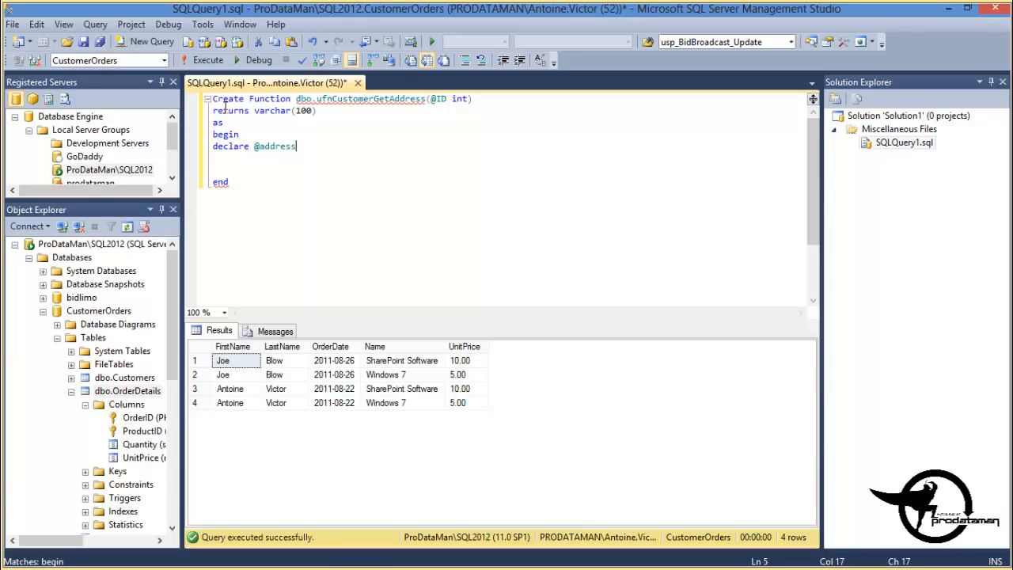
text(varchar(100)
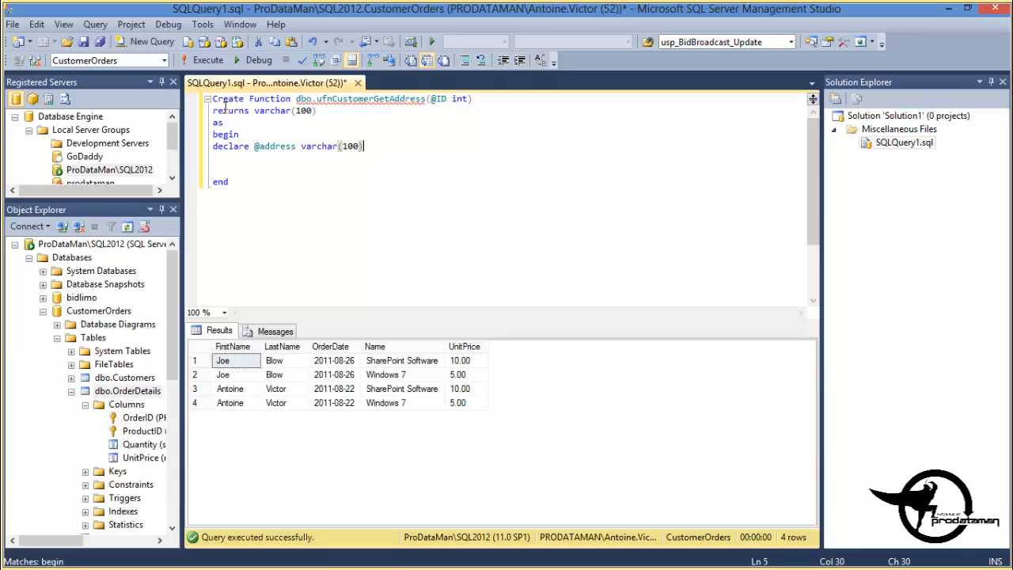
text(se)
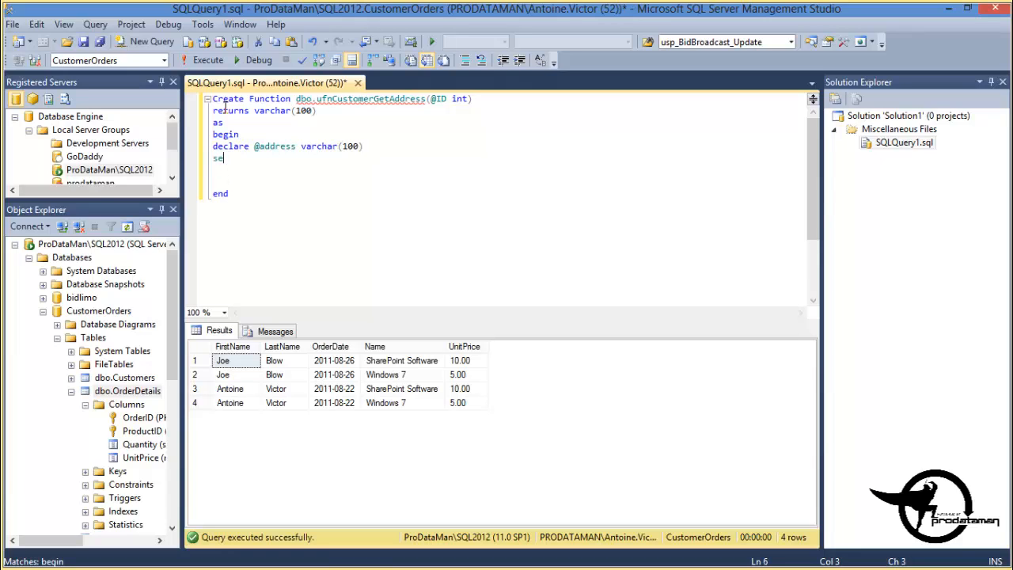
text(lect)
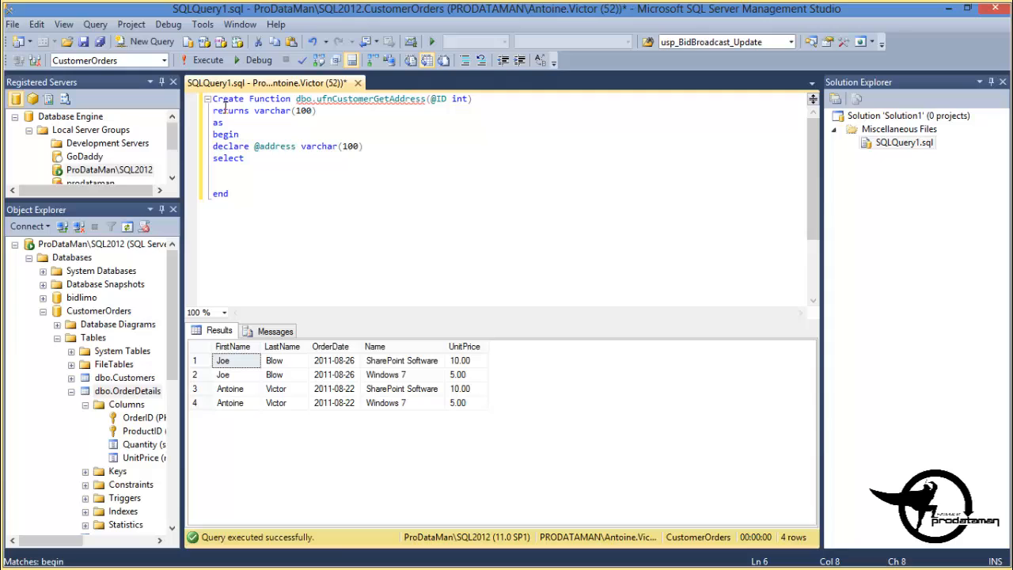
text(@)
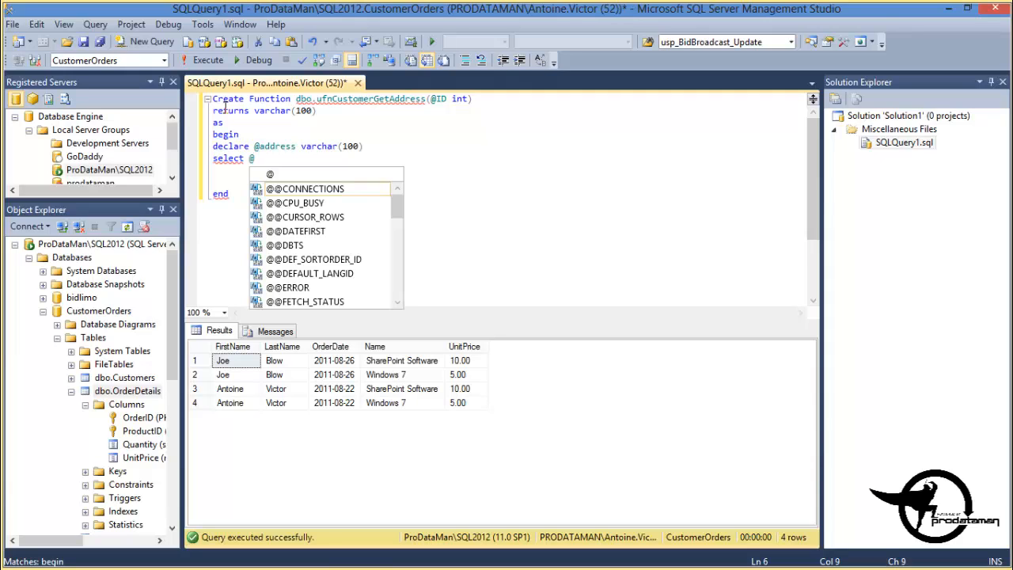
text(address =)
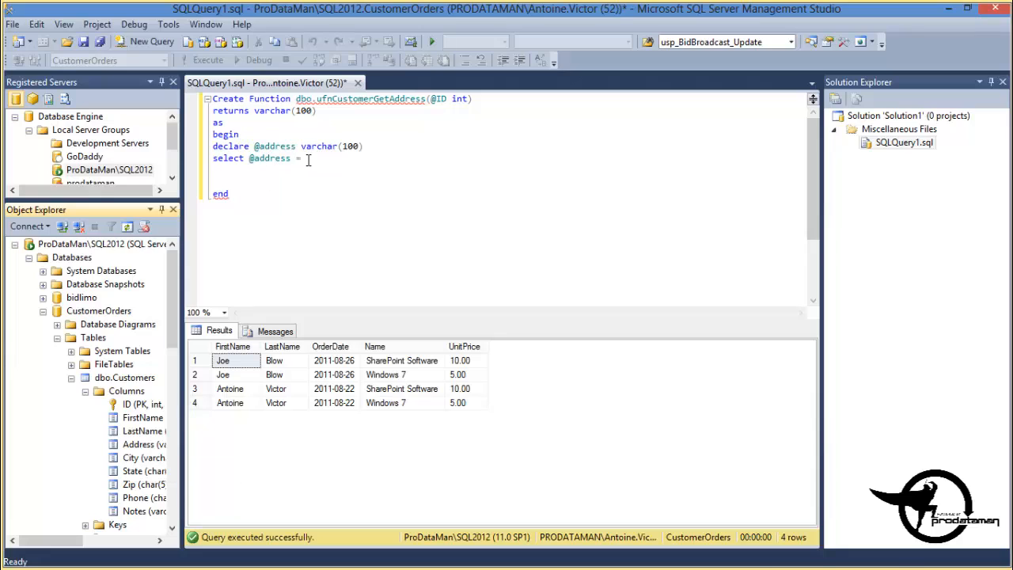
text(address f)
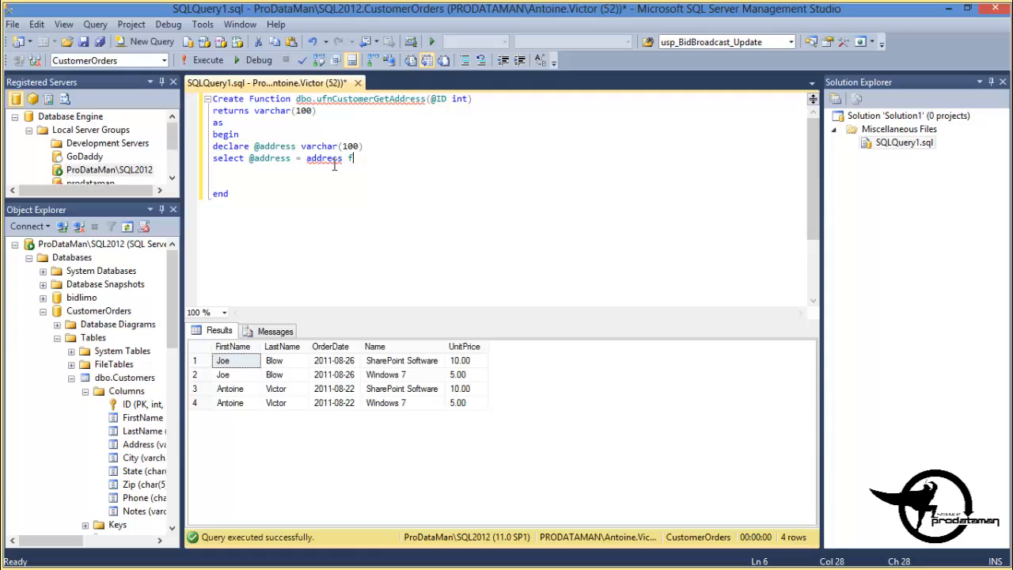
text(rom Customers)
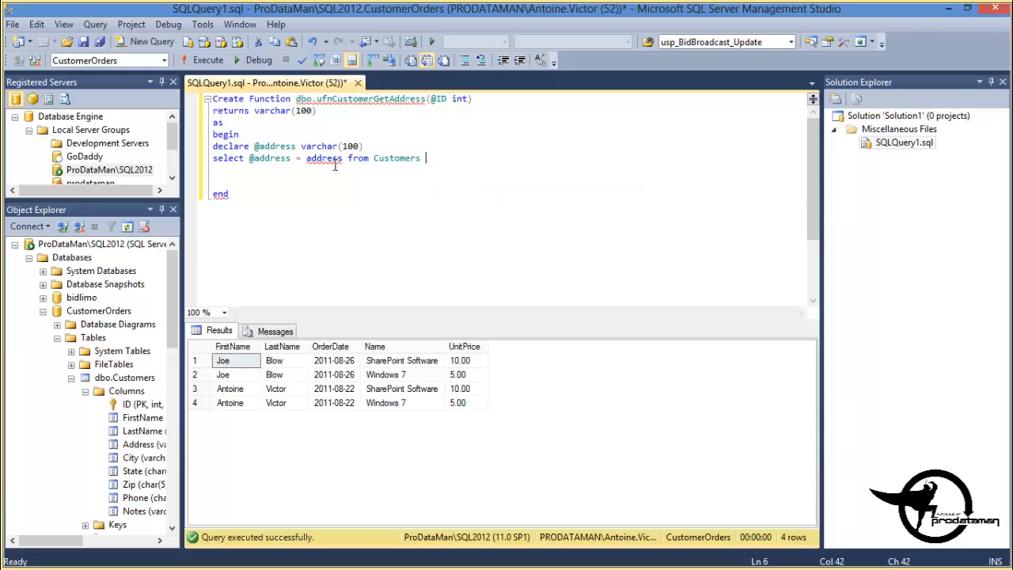
text(where)
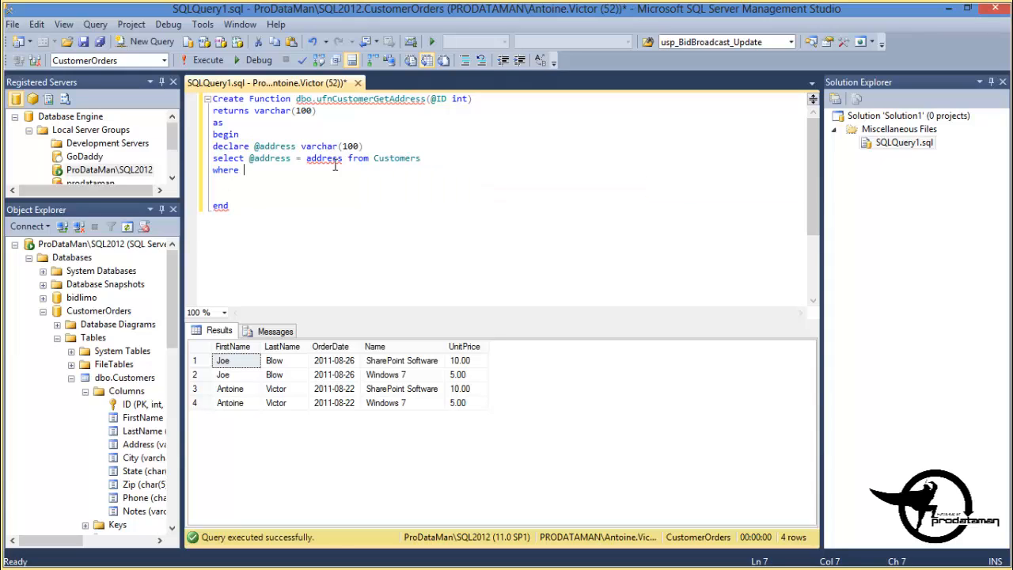
text(ID = @)
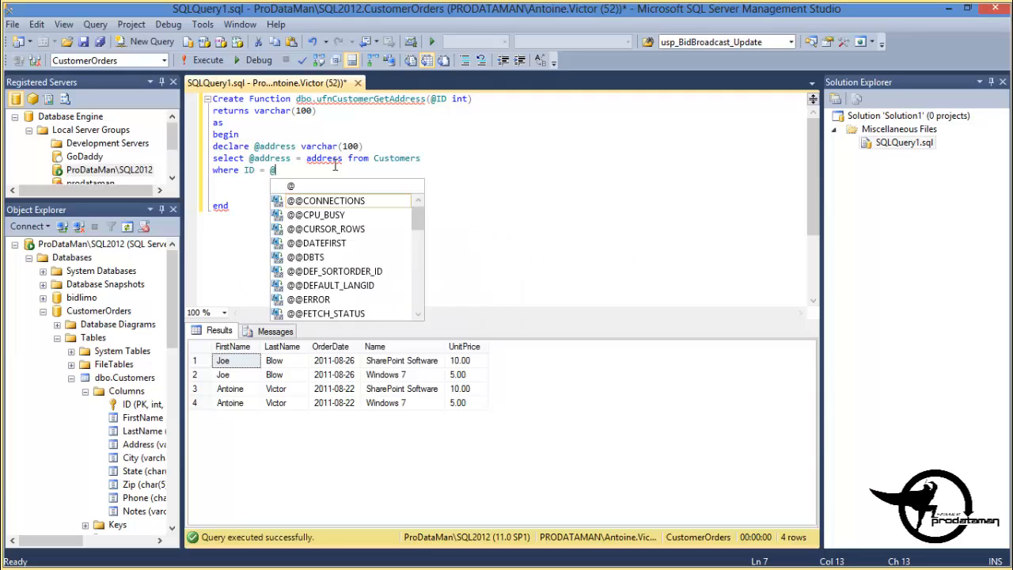
text(ID)
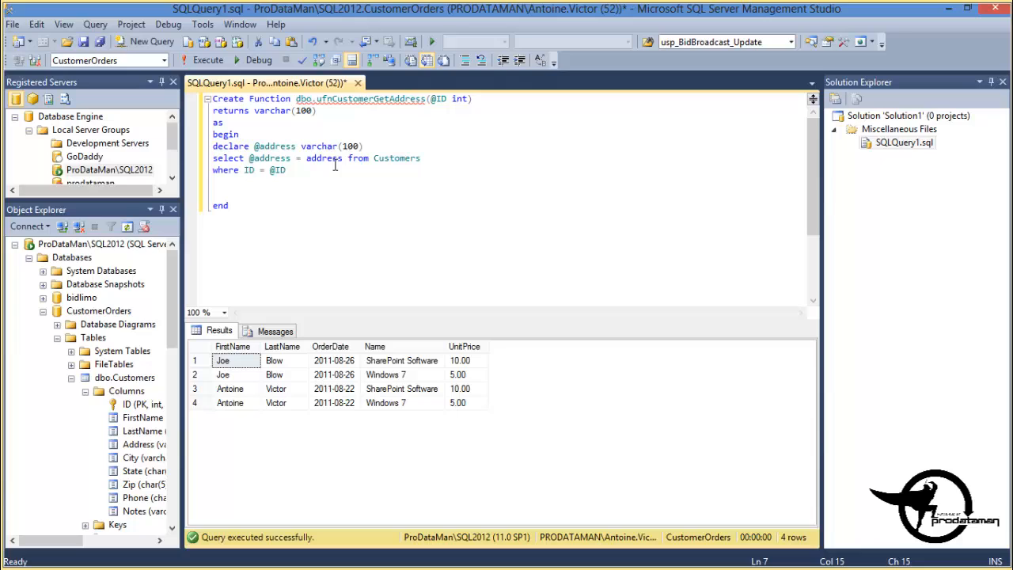
text(reu)
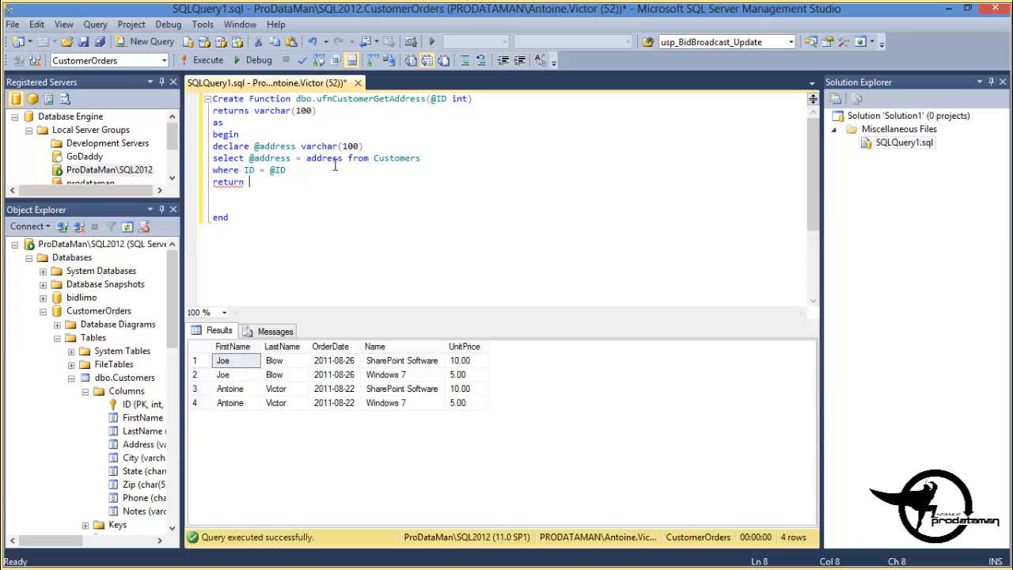
text(@a)
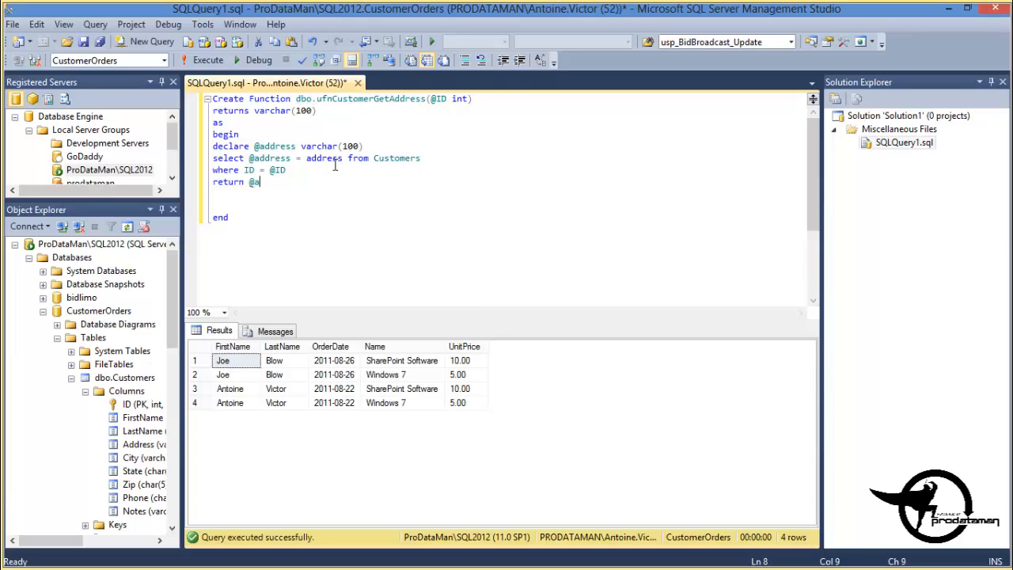
text(ddress)
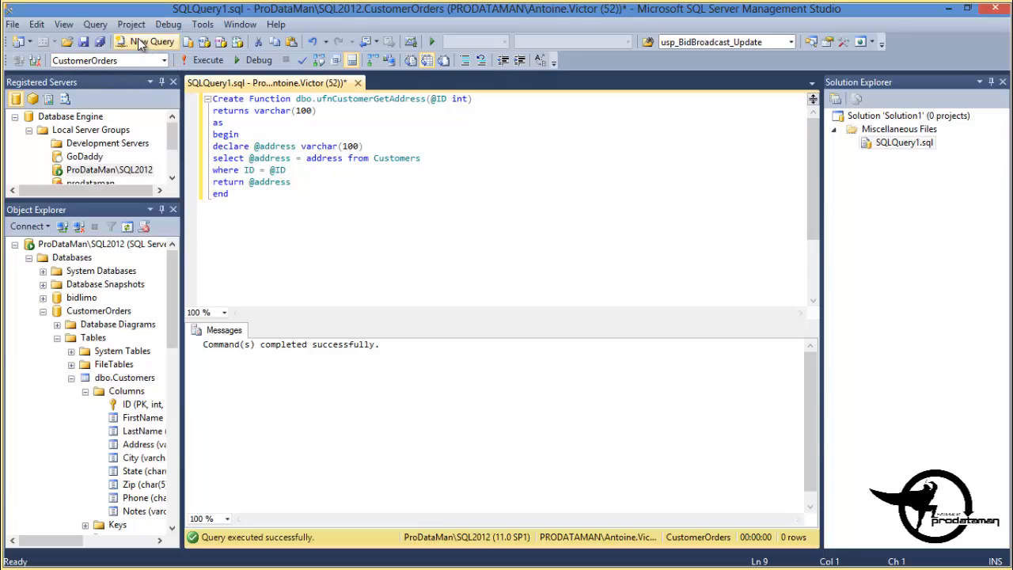
mouse_move(146, 41)
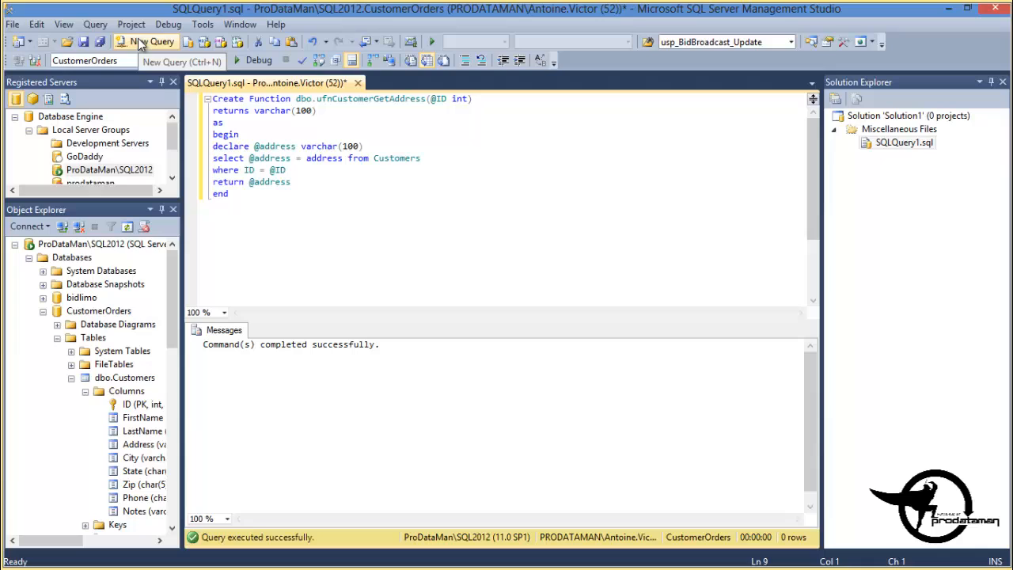
Step: Open a new query window and type Select *, fixing a mistyped character
click(150, 41)
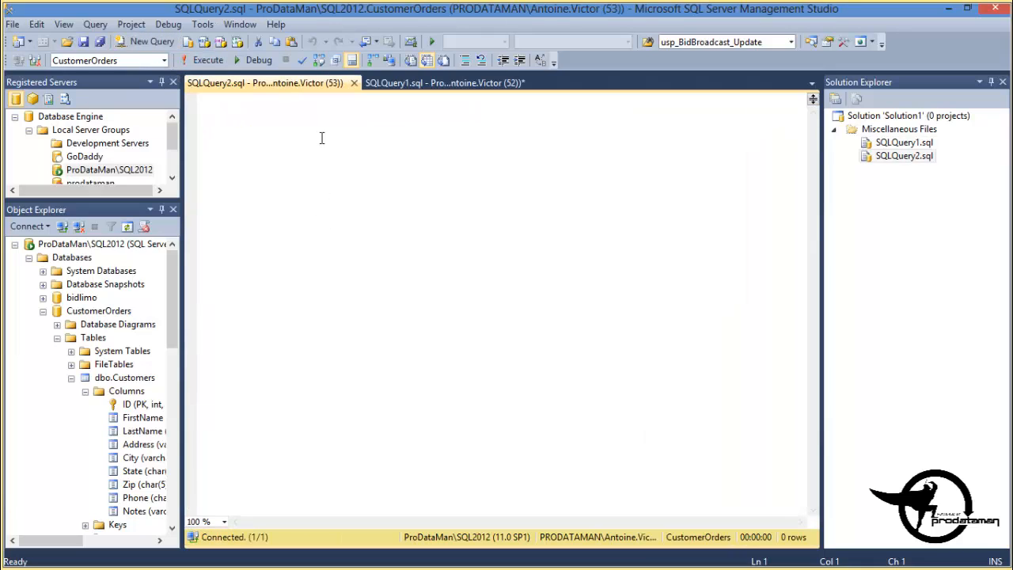
text(s)
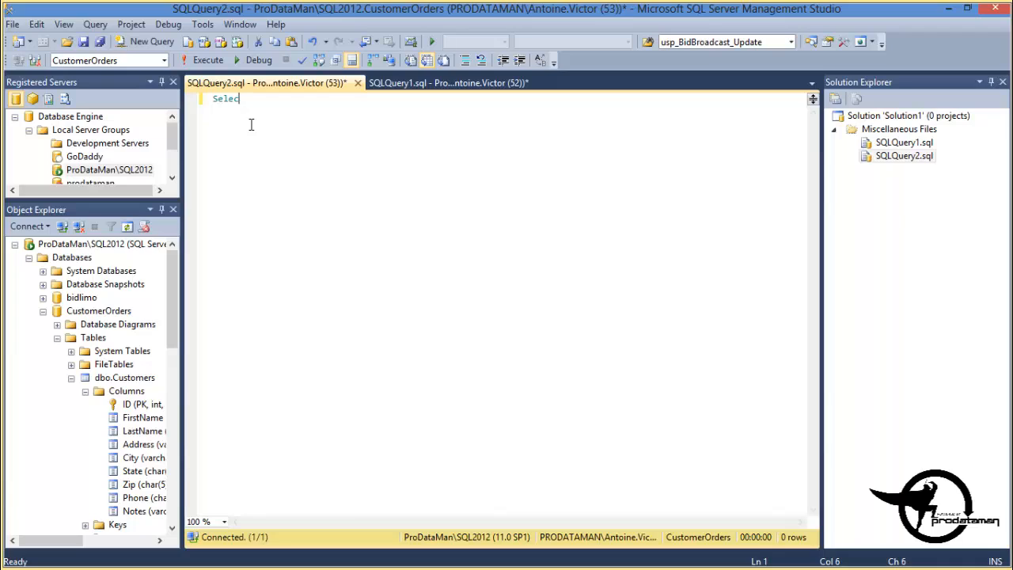
text(8)
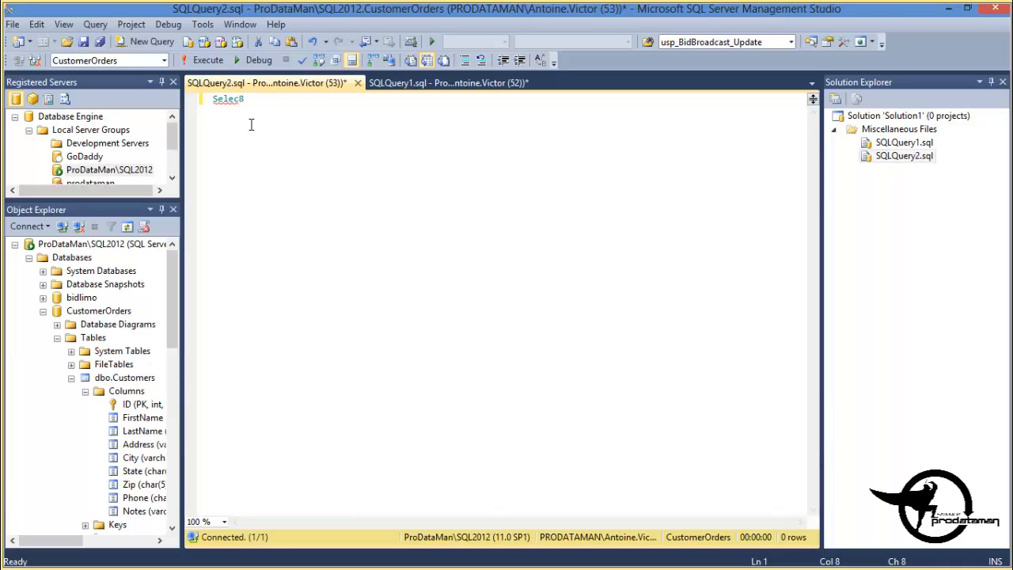
key(Backspace)
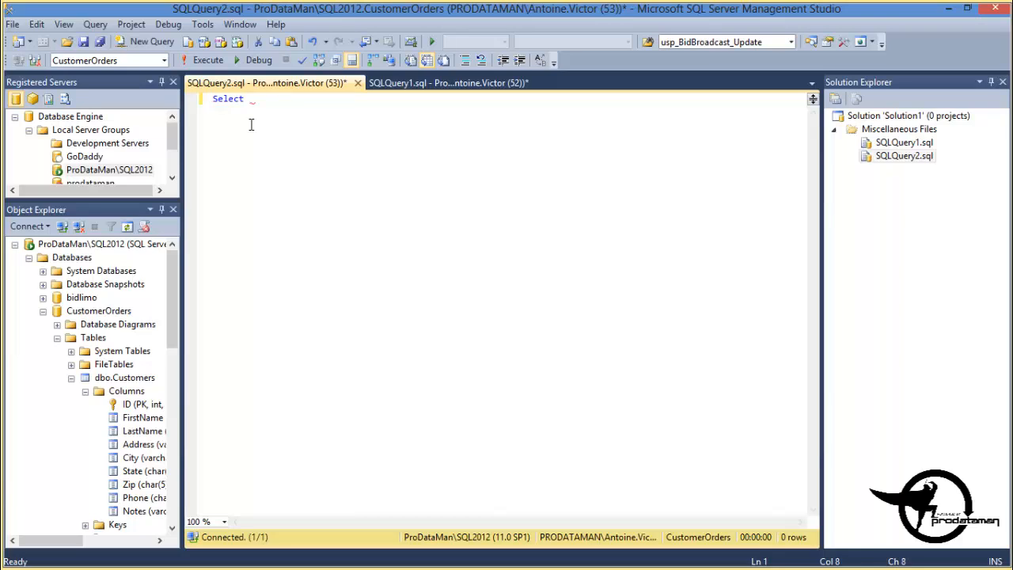
text(*)
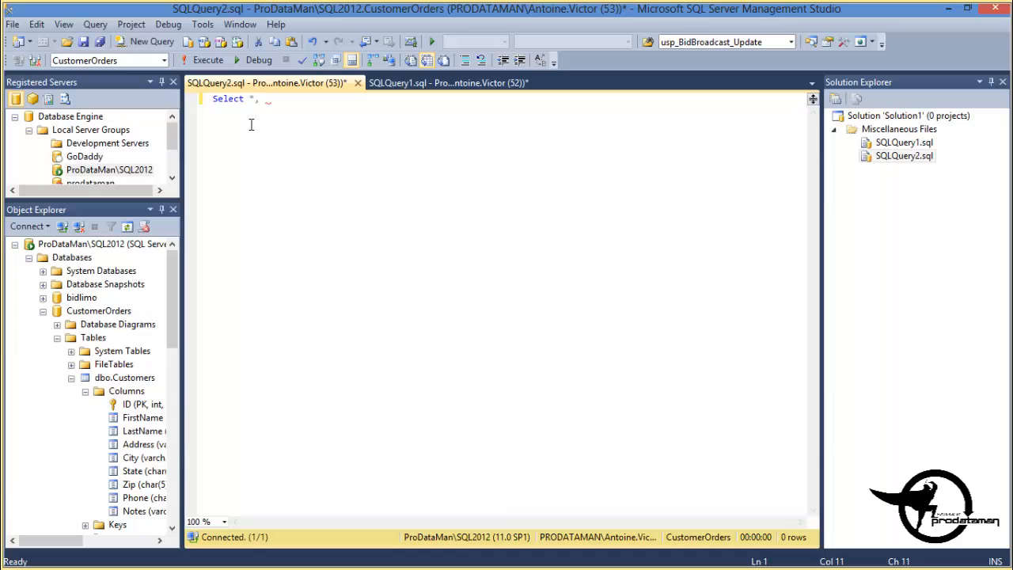
Step: Complete the query as Select *, dbo.ufnCustomerGetAddress(ID) from Customers
click(447, 83)
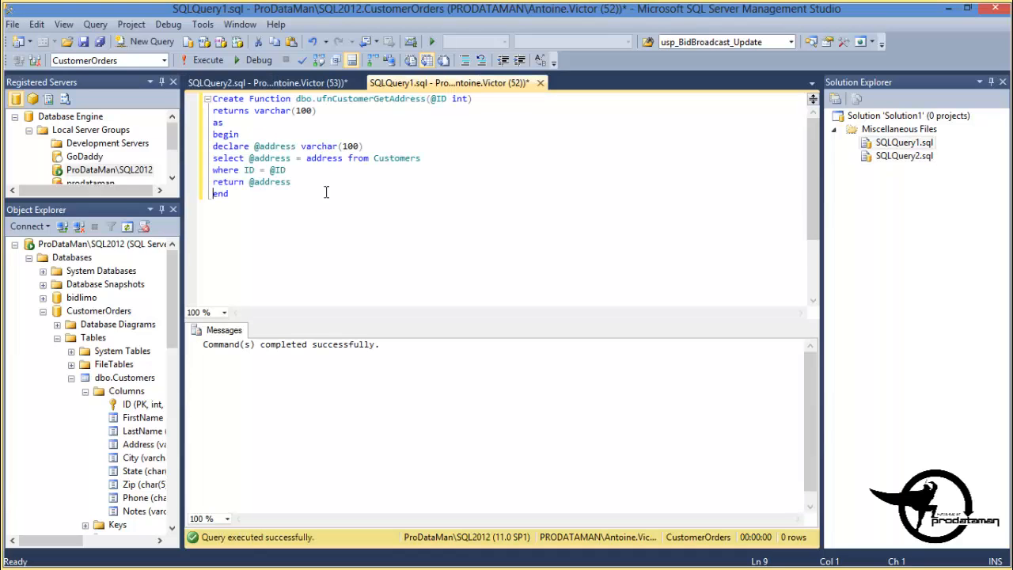
double_click(369, 98)
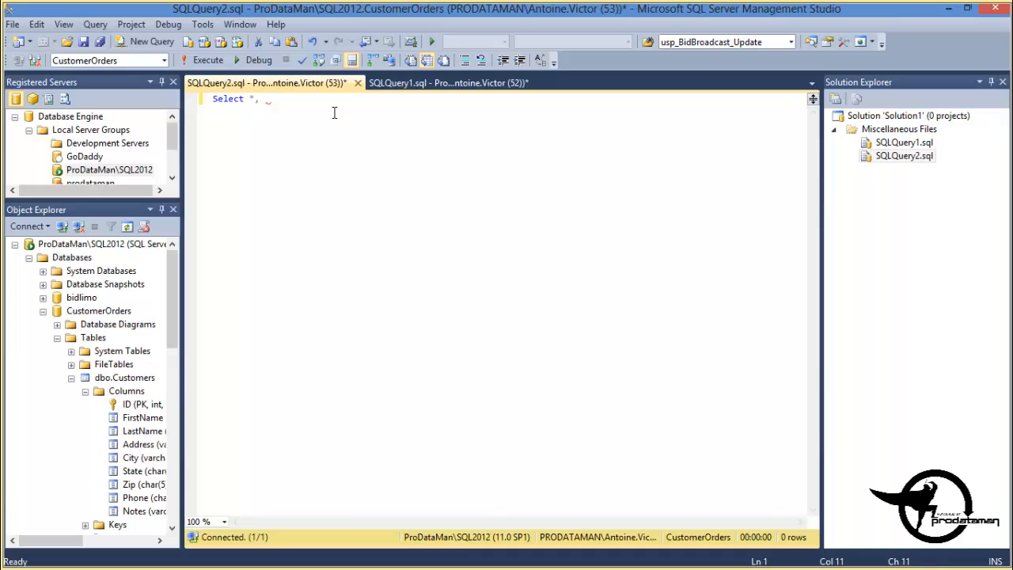
text(dbo)
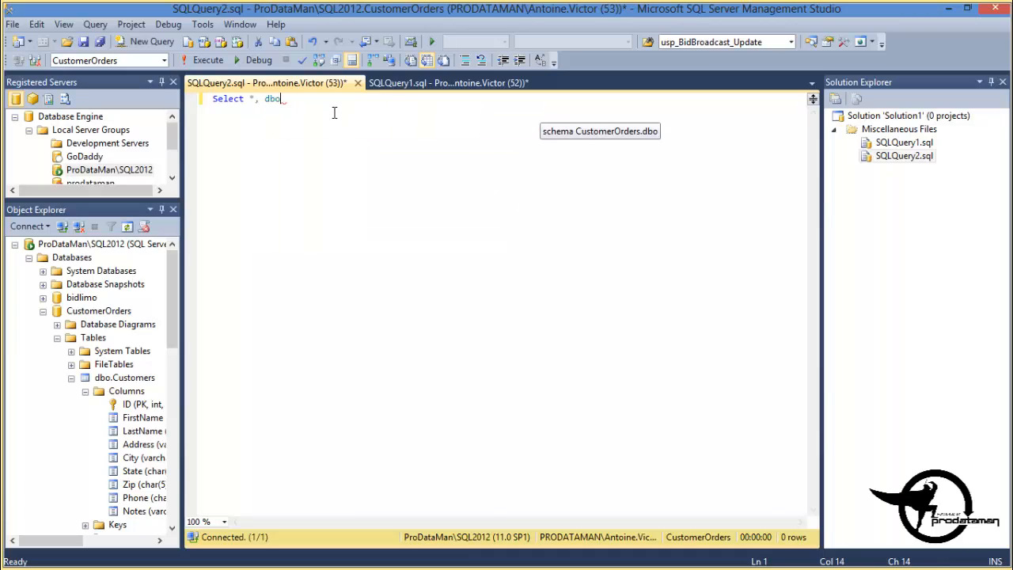
text(.ufnCustomerGetAddress)
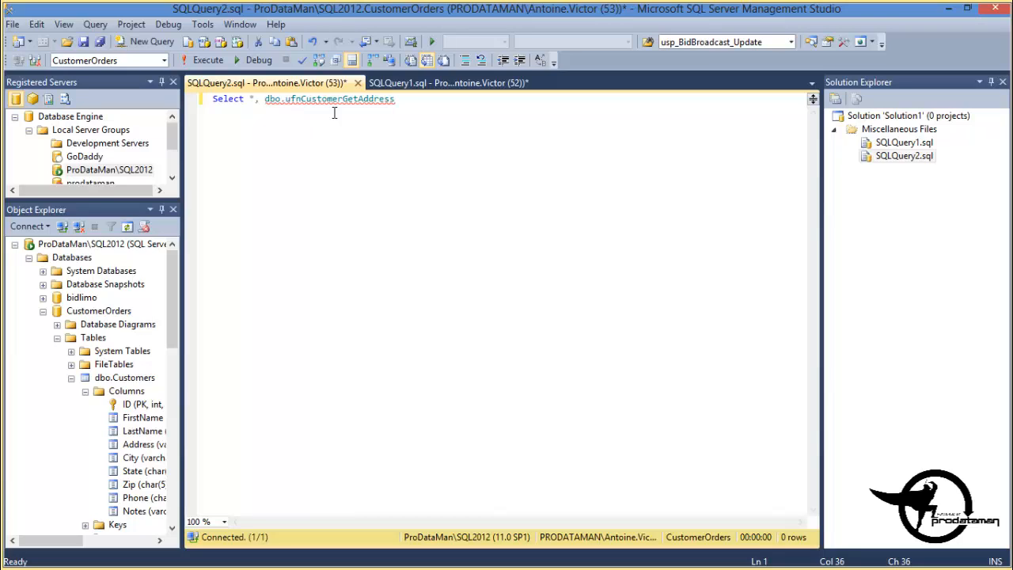
text(()
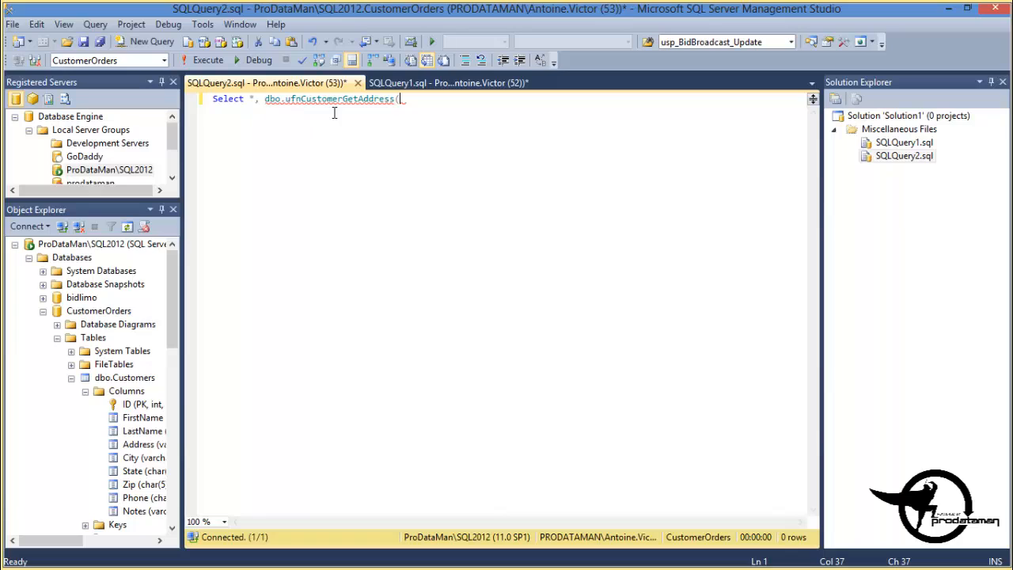
text(ID)
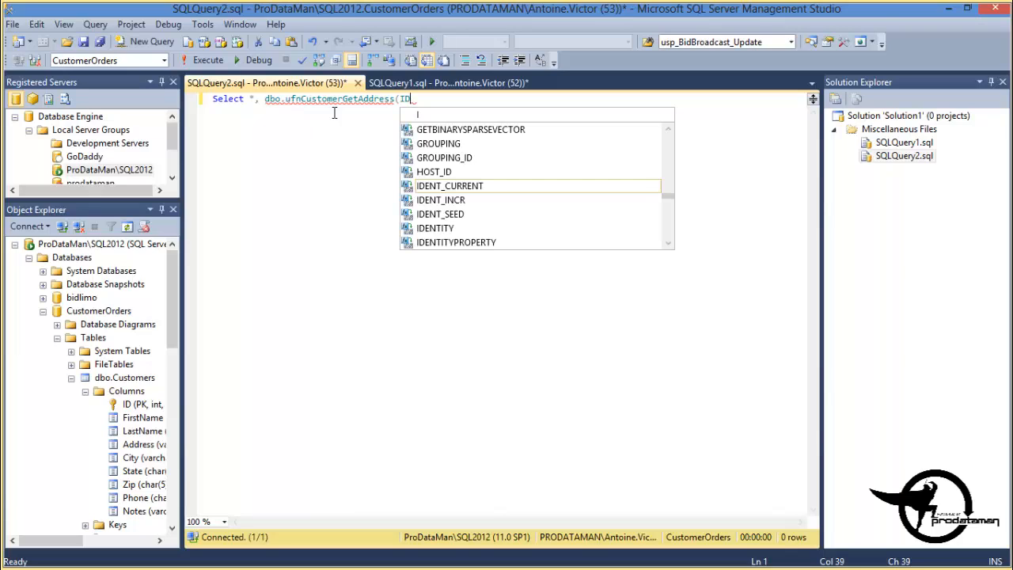
text())
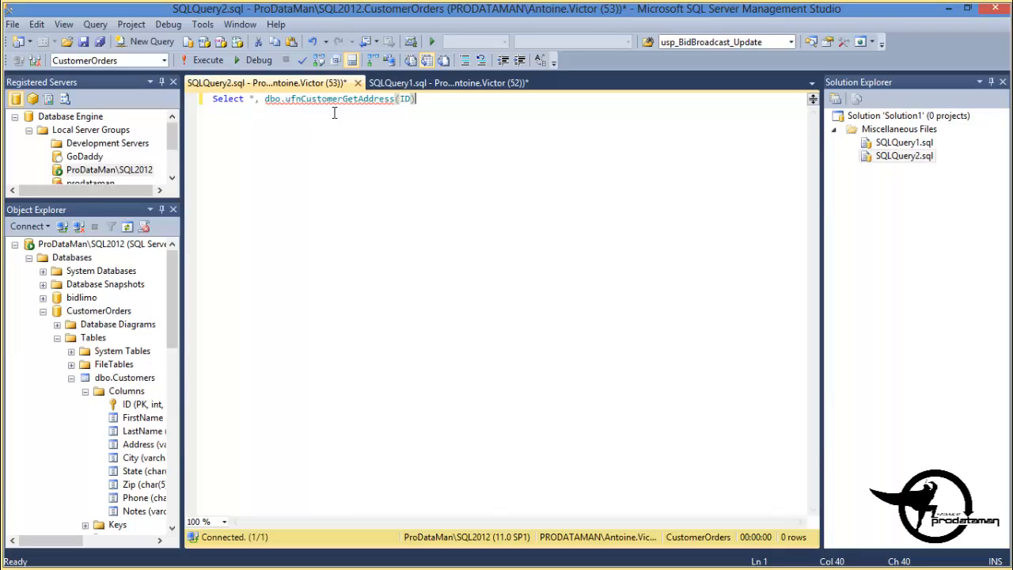
text(from Customers)
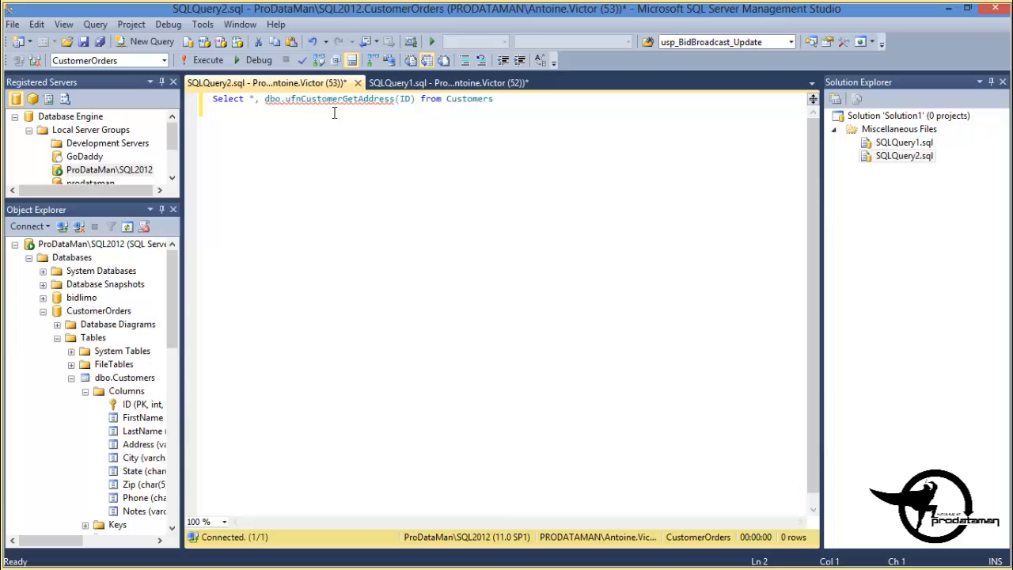
Step: Execute the Customers test query, returning 3 rows with the address column
click(208, 60)
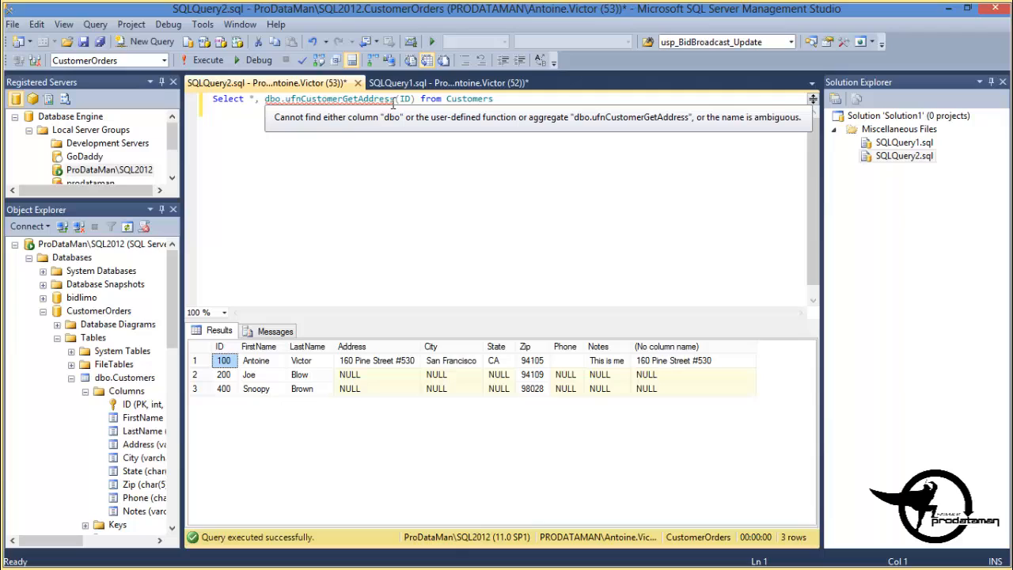
mouse_move(260, 108)
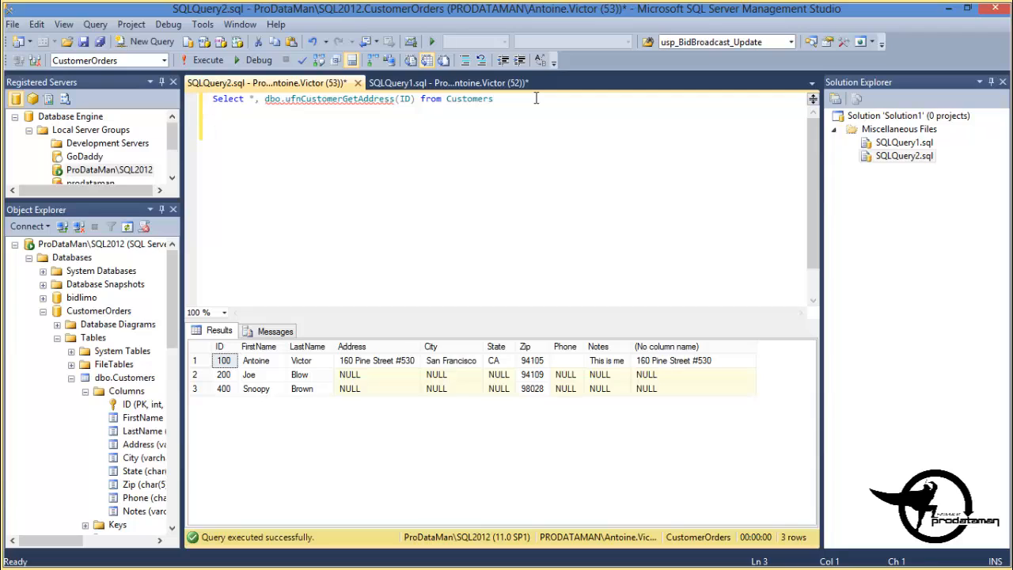
Step: Run dbo.ufnCustomerGetAddress(100) alone, then change the argument to 200
text(dbo.ufnCustomerGetAddress(i)
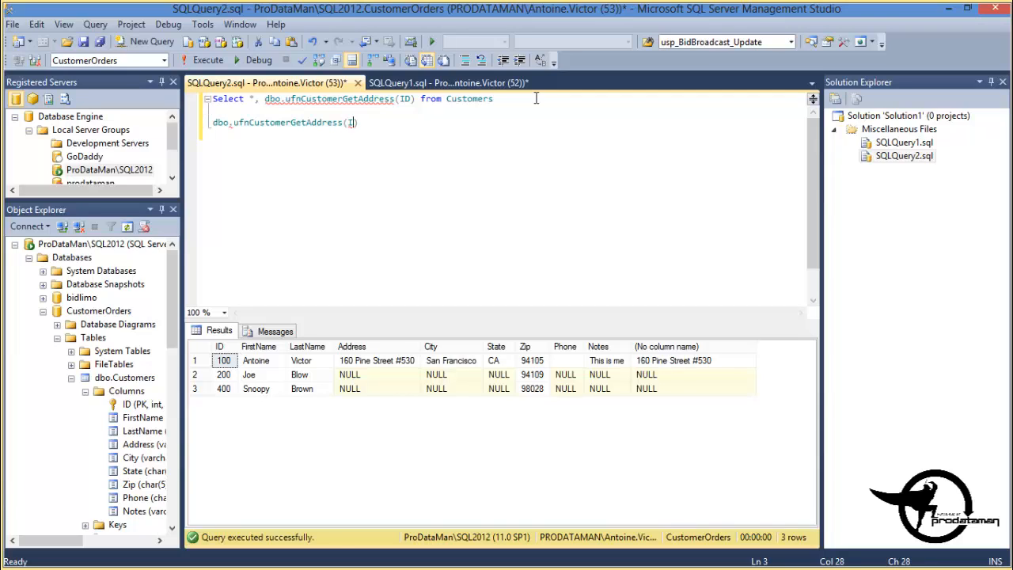
key(Backspace)
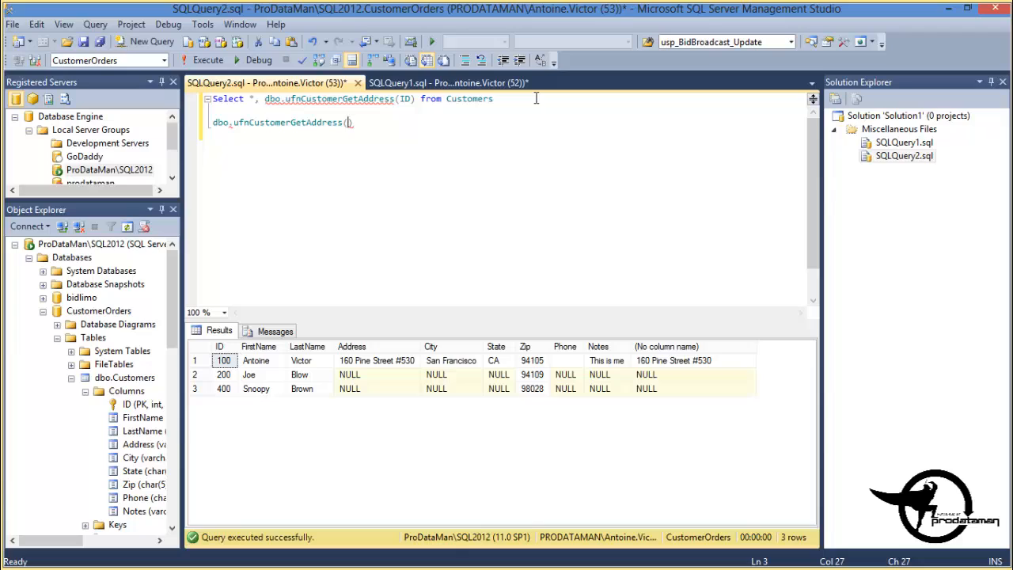
text(100)
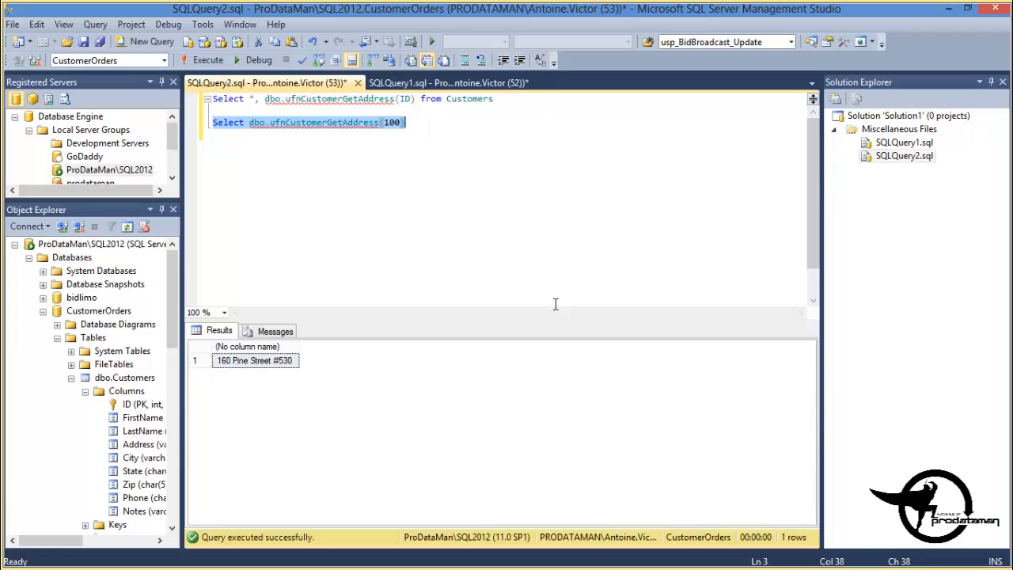
mouse_move(398, 277)
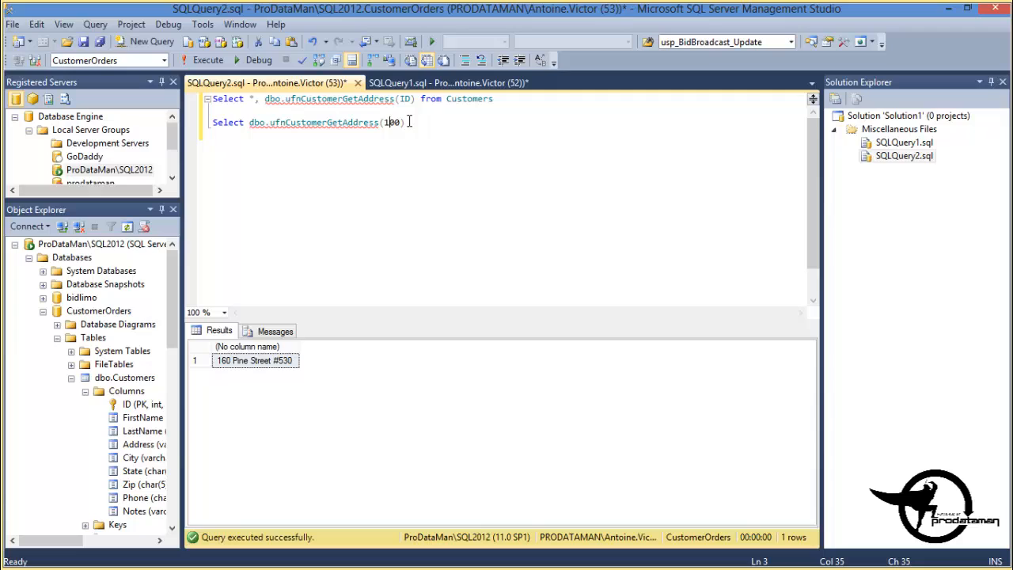
text(200)
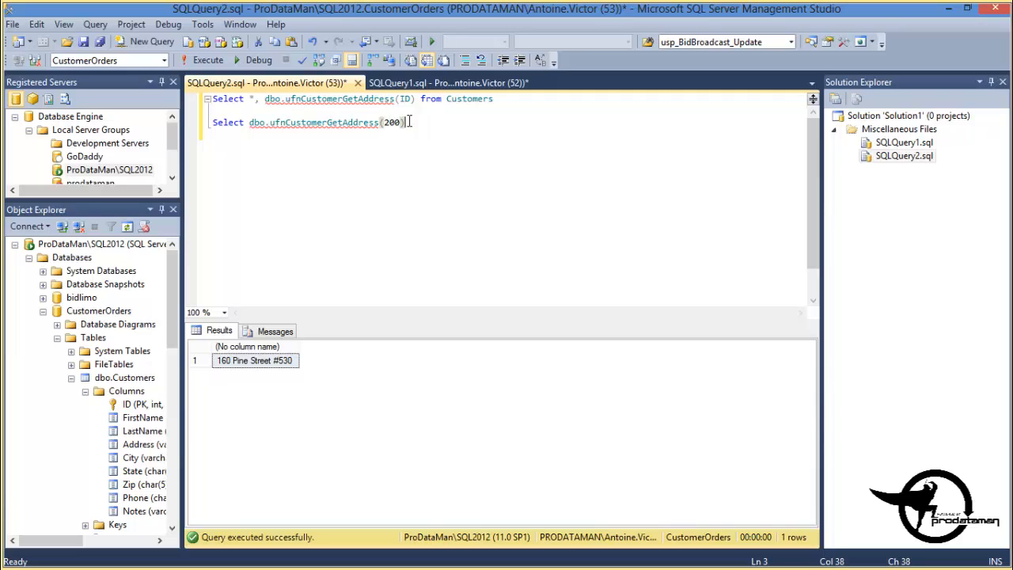